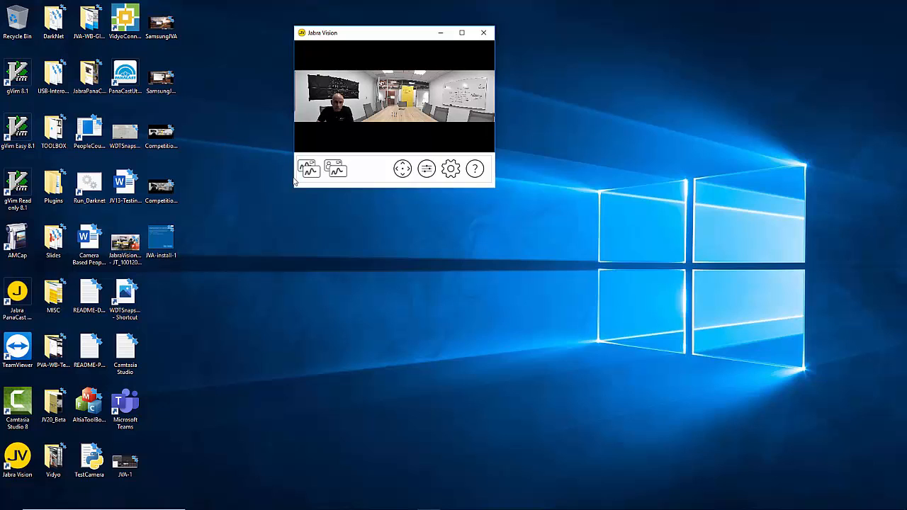
pyautogui.moveTo(308, 168)
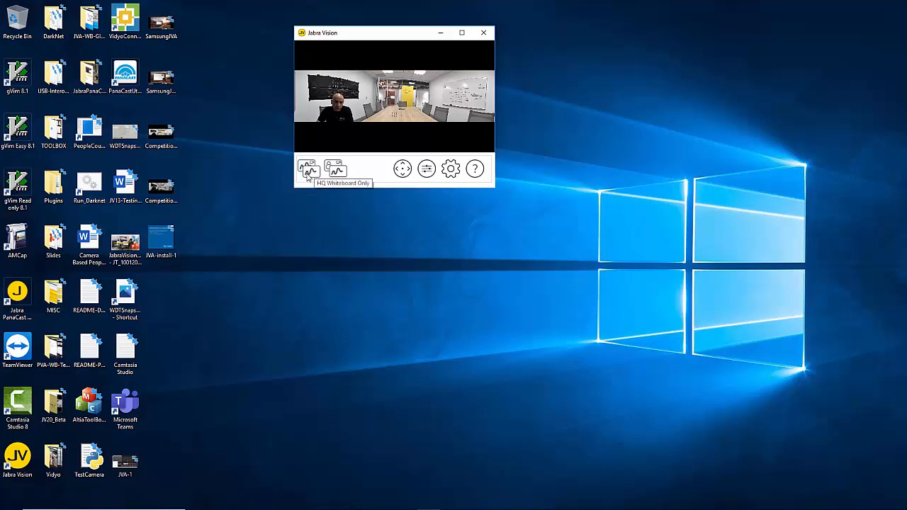
pyautogui.moveTo(335, 169)
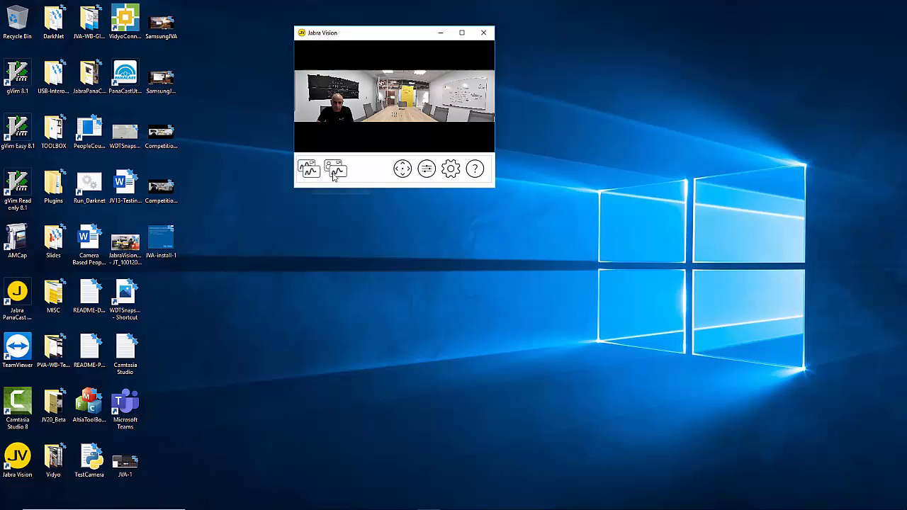
pyautogui.moveTo(307, 169)
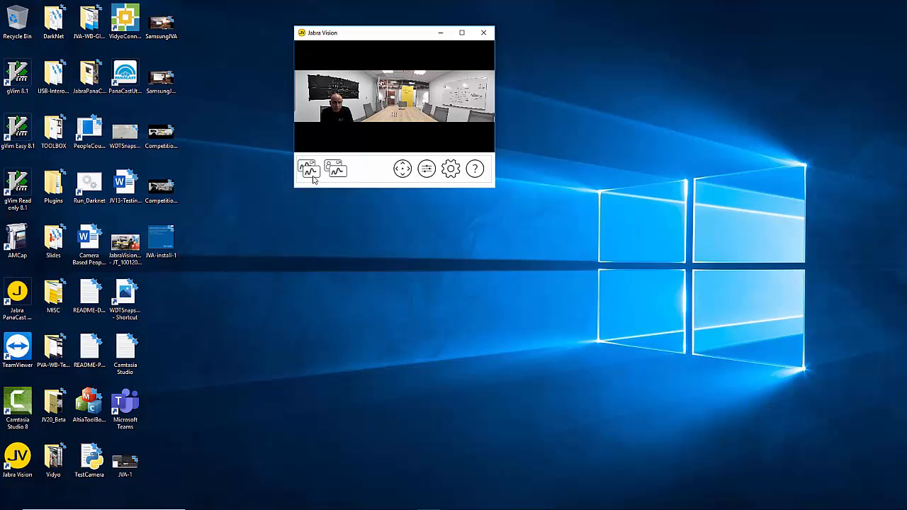
pyautogui.moveTo(335, 170)
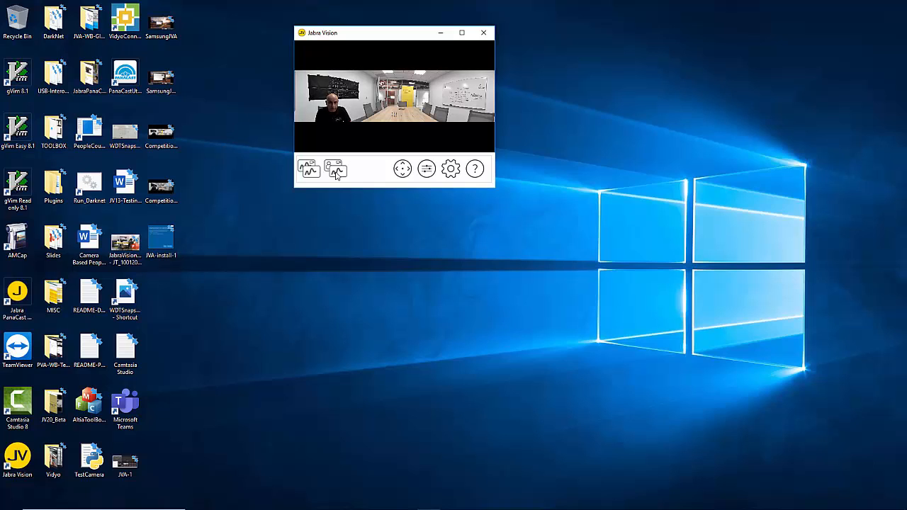
# Enable Video + Whiteboard mode and move the Jabra Whiteboard window to the right of the main window
pyautogui.click(334, 168)
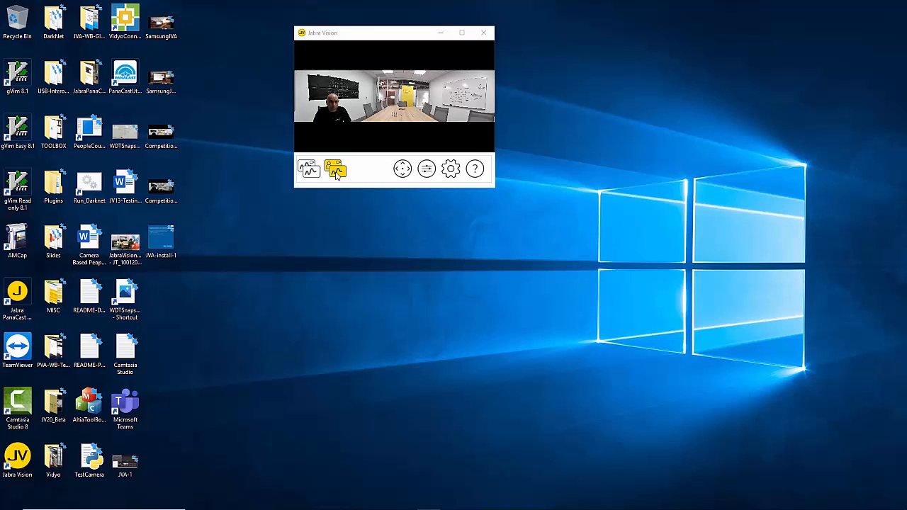
pyautogui.click(335, 168)
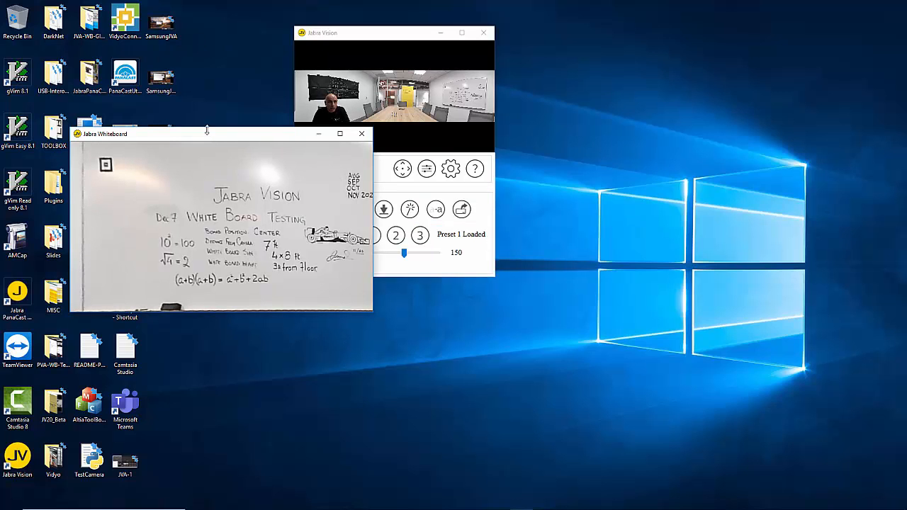
pyautogui.moveTo(220, 134); pyautogui.dragTo(652, 34)
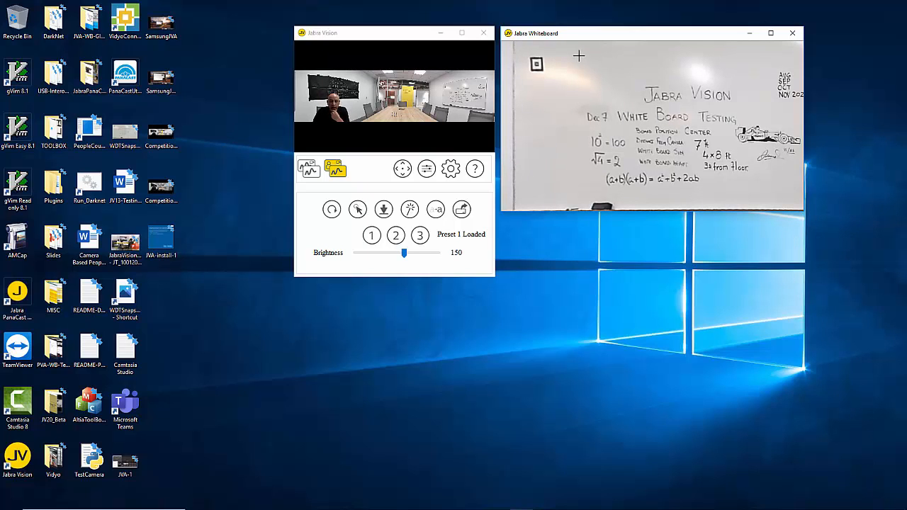
pyautogui.moveTo(357, 210)
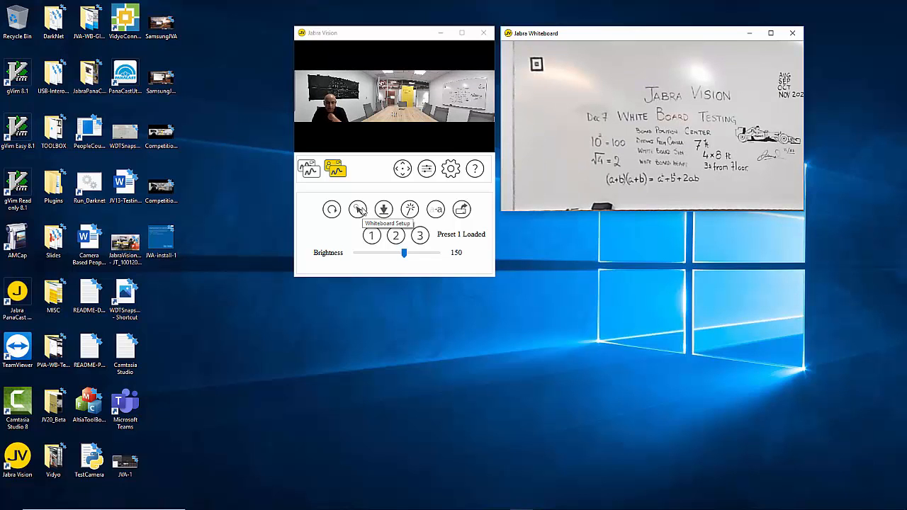
# Start Whiteboard Setup and mark the board's top-left, top-right and bottom-right corners
pyautogui.click(357, 210)
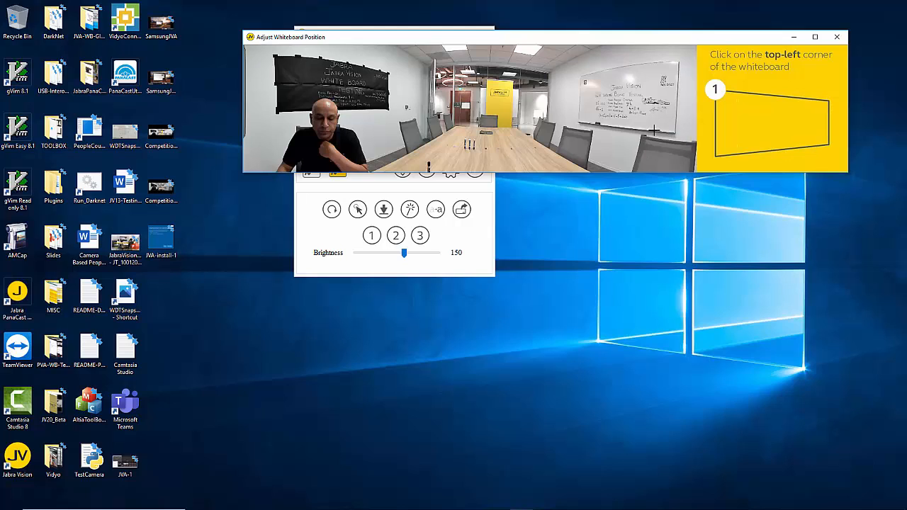
pyautogui.moveTo(581, 76)
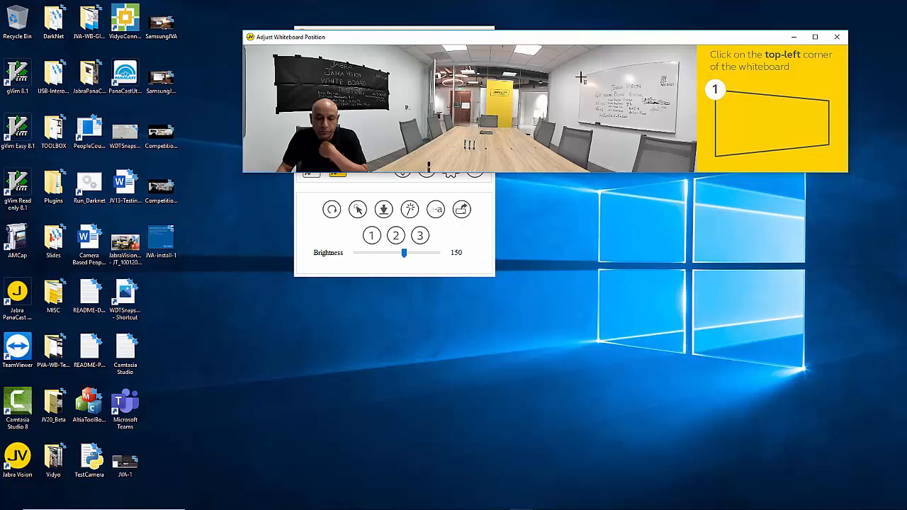
pyautogui.click(579, 78)
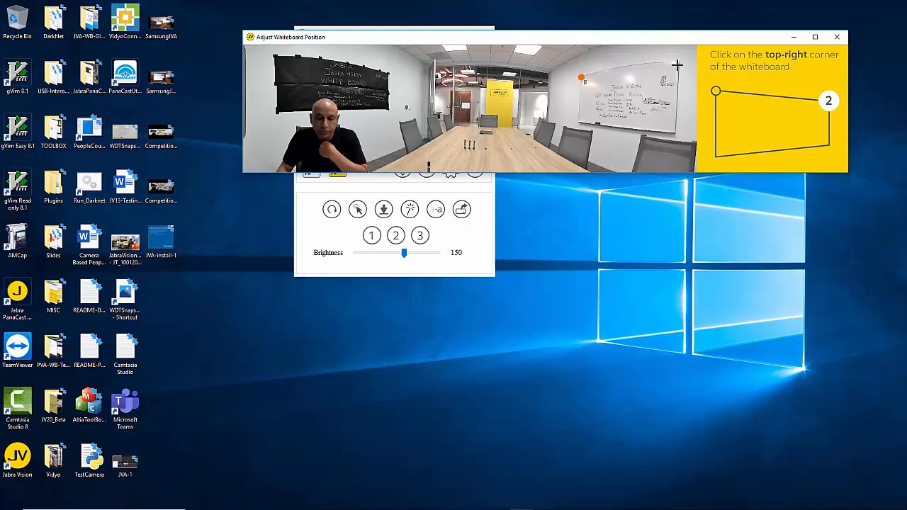
pyautogui.click(675, 78)
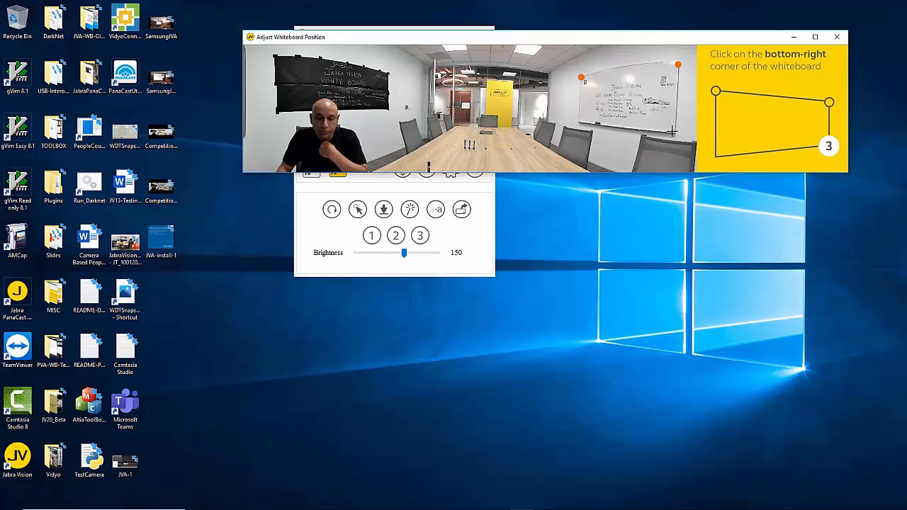
pyautogui.click(669, 131)
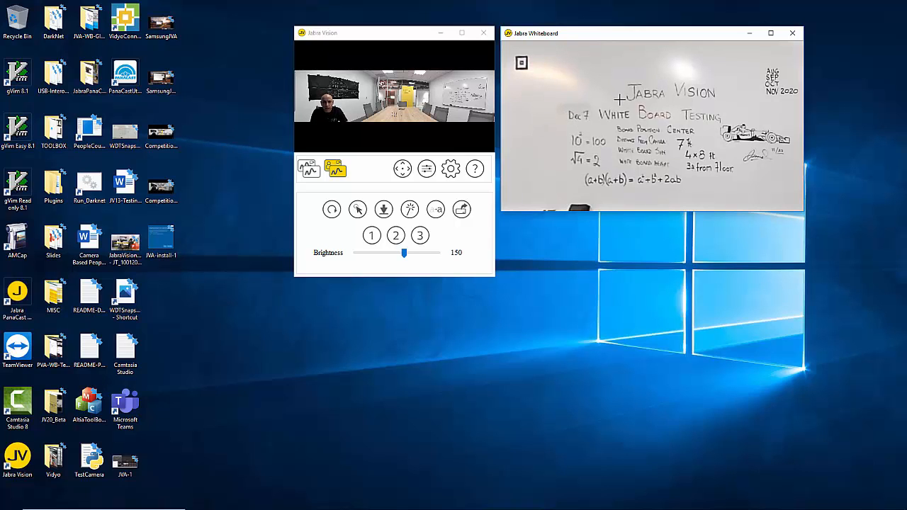
pyautogui.moveTo(701, 69)
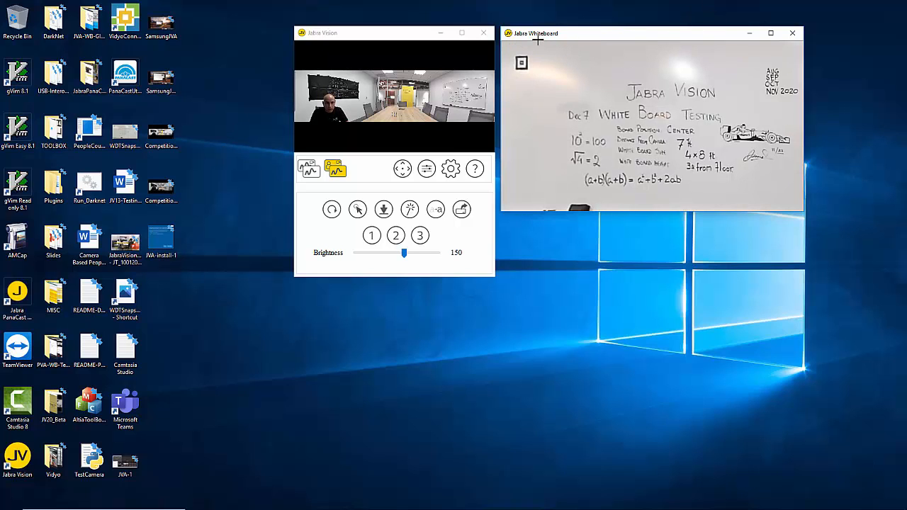
pyautogui.moveTo(410, 210)
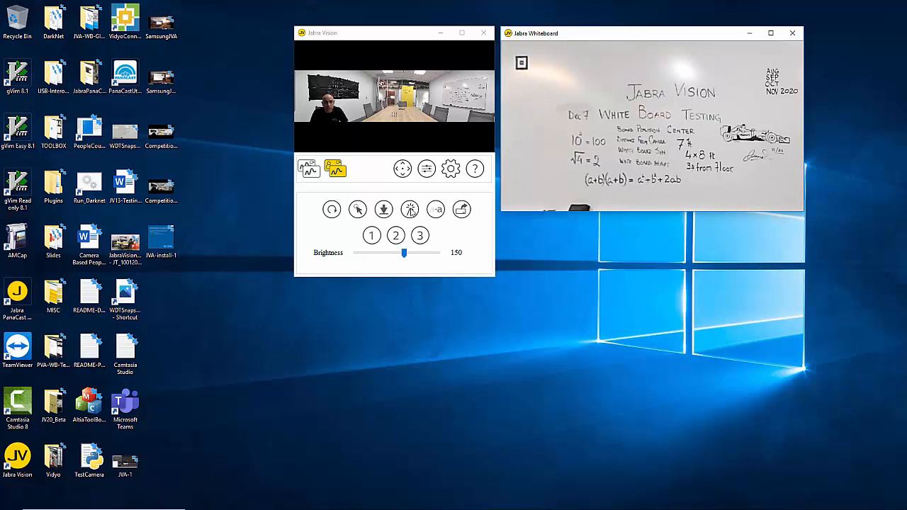
pyautogui.click(410, 210)
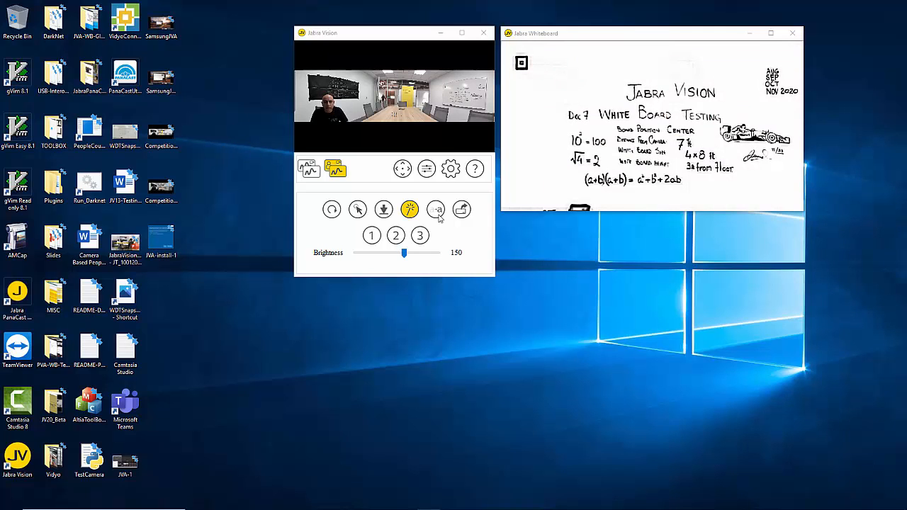
pyautogui.click(435, 209)
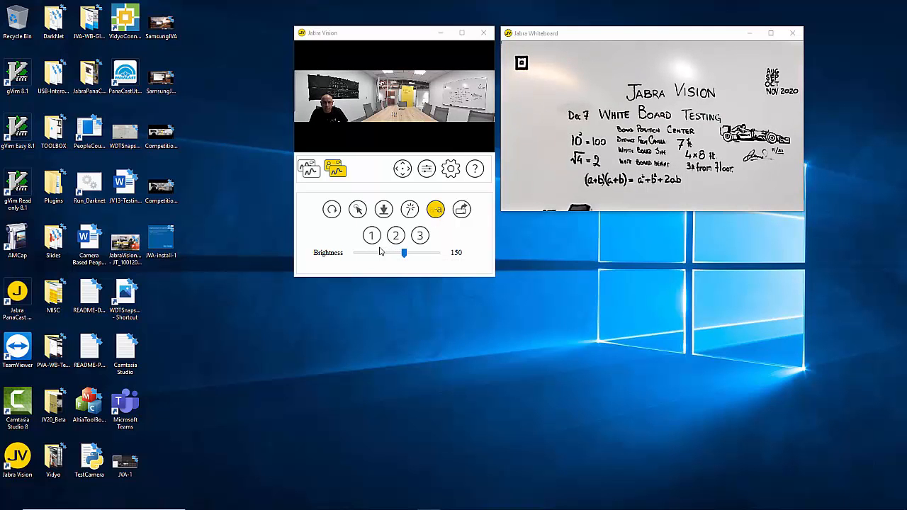
pyautogui.moveTo(371, 236)
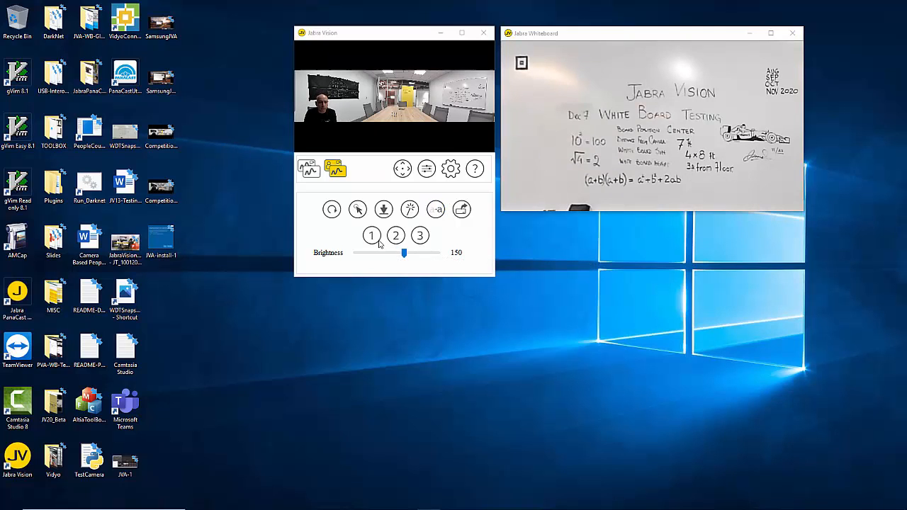
pyautogui.moveTo(371, 236)
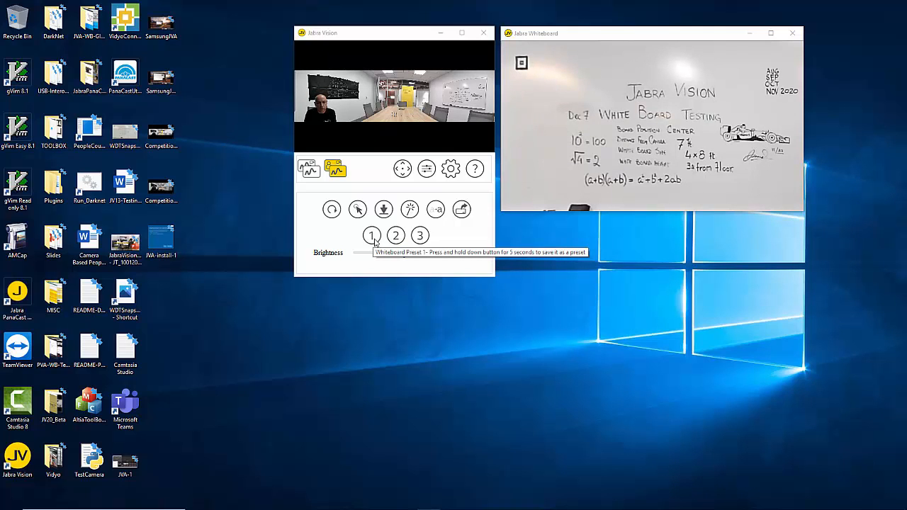
# Re-mark the white board's right-hand corners and hold preset 1 until 'Preset 1 Saved' appears
pyautogui.click(371, 235)
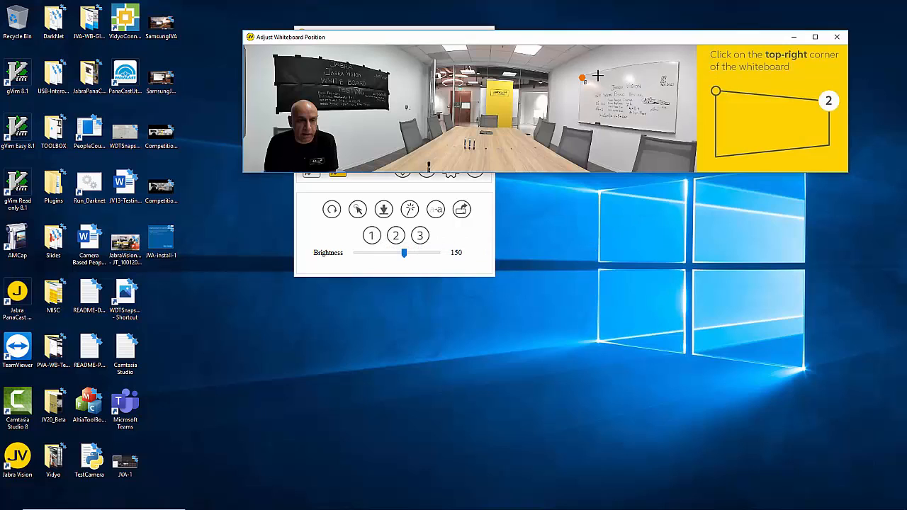
pyautogui.click(674, 78)
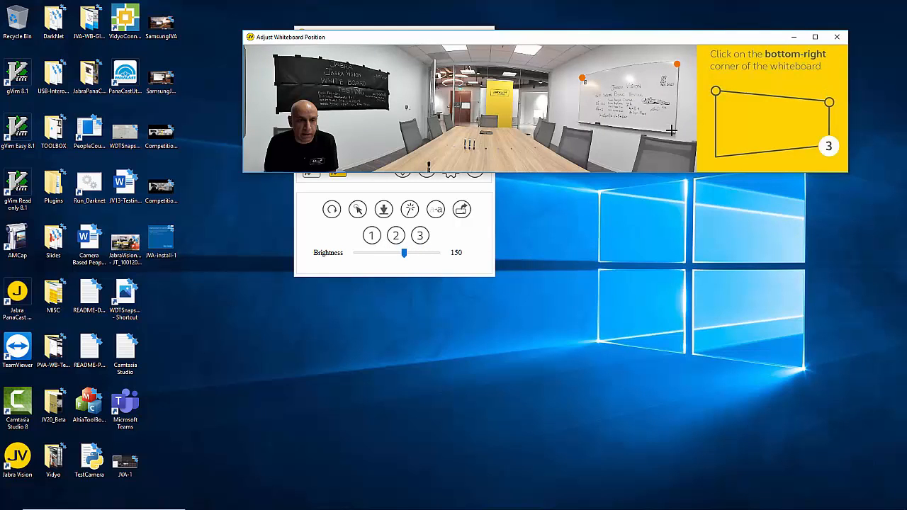
pyautogui.click(672, 130)
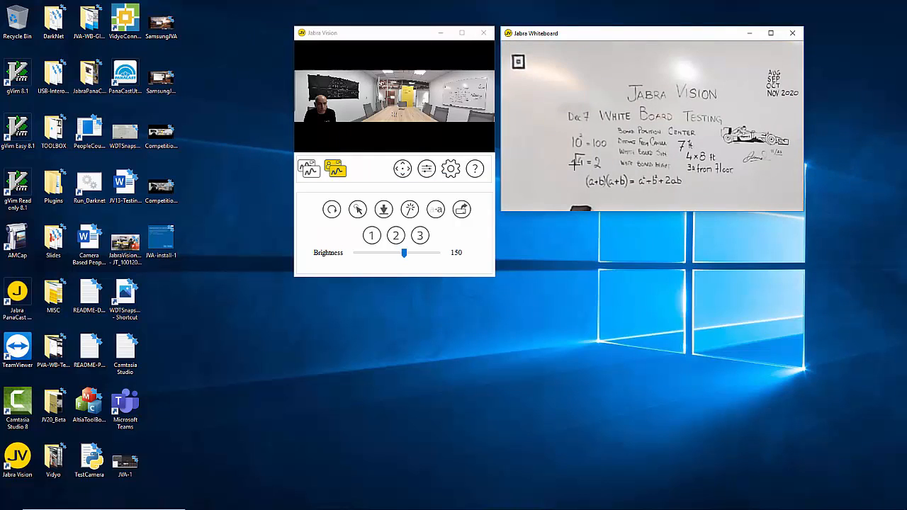
pyautogui.click(371, 235)
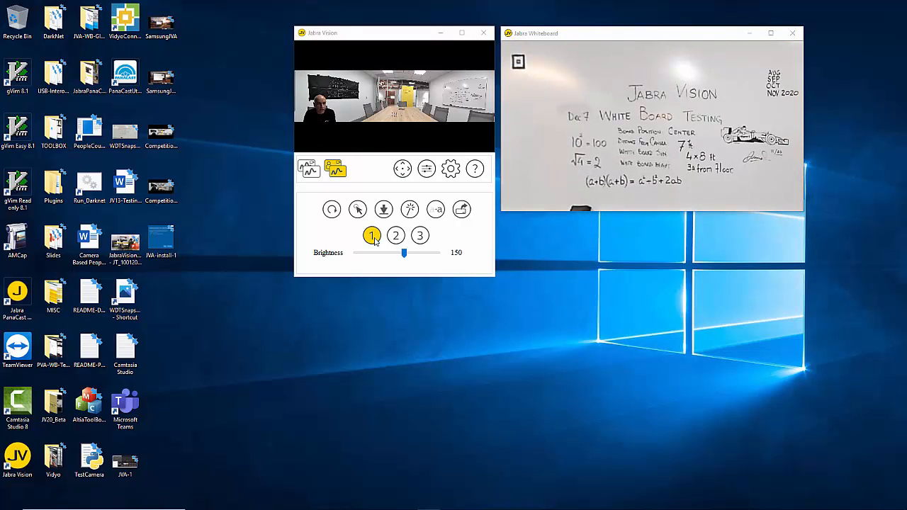
pyautogui.click(372, 235)
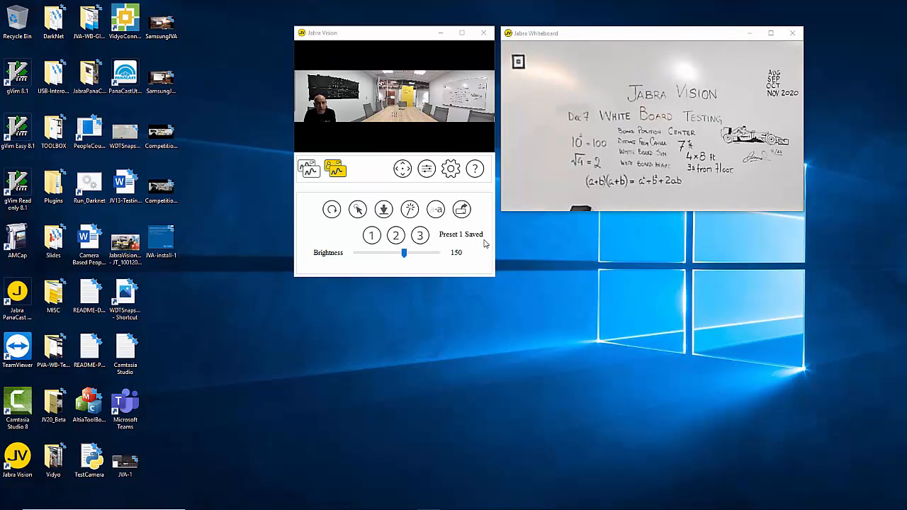
pyautogui.moveTo(404, 249)
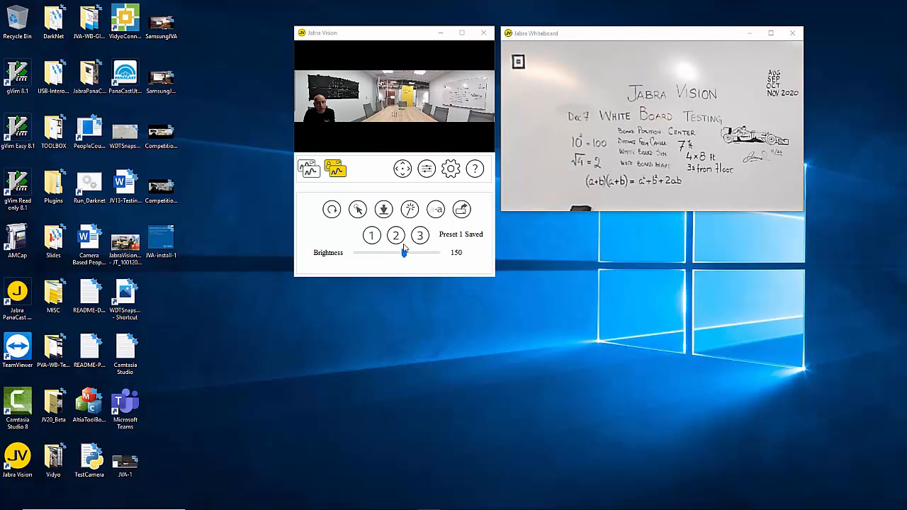
pyautogui.moveTo(395, 235)
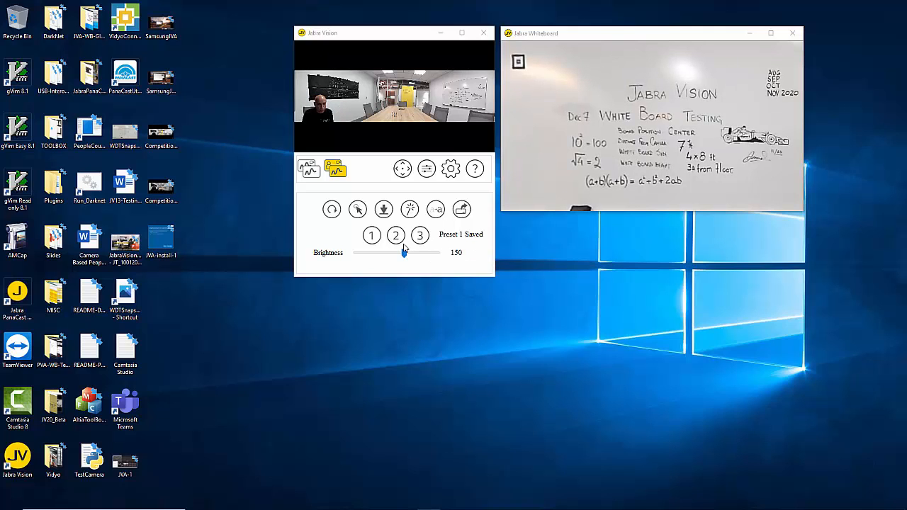
pyautogui.moveTo(395, 235)
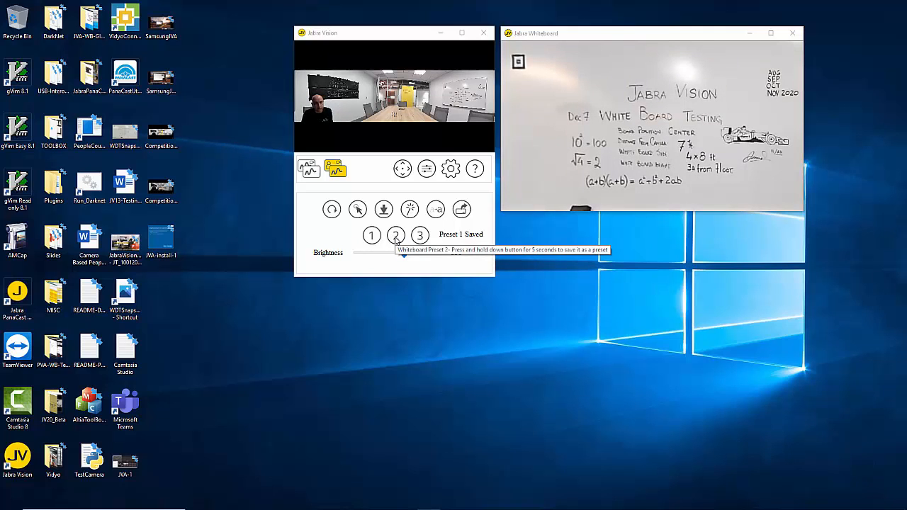
# Reframe onto the black testing board's corners and hold preset 2 until 'Preset 2 Saved' appears
pyautogui.click(395, 235)
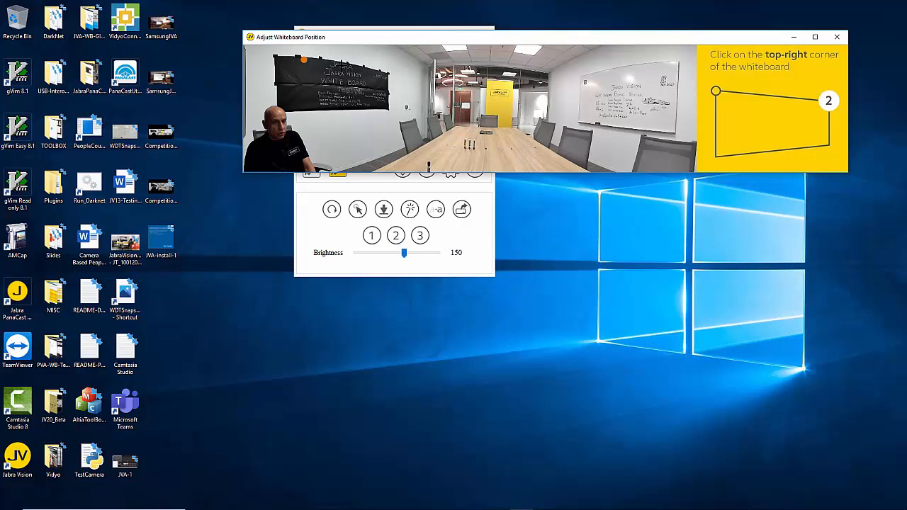
pyautogui.click(380, 74)
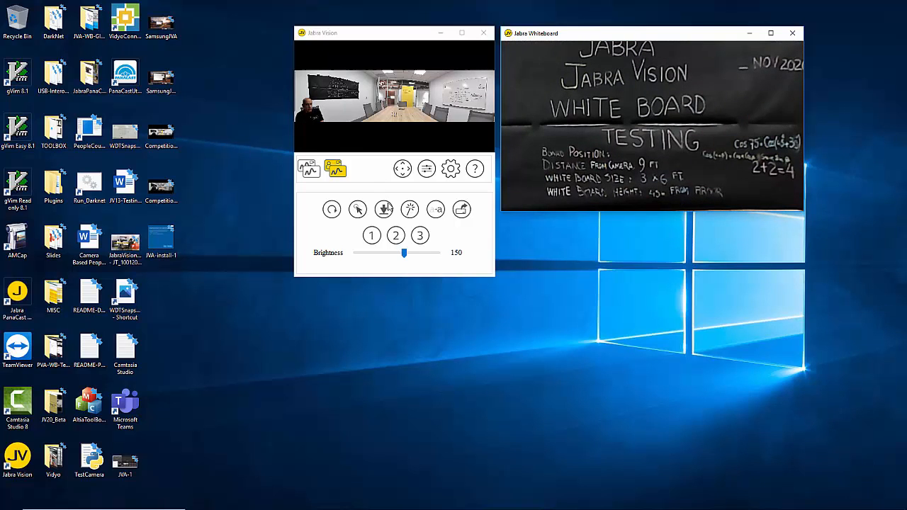
pyautogui.click(395, 235)
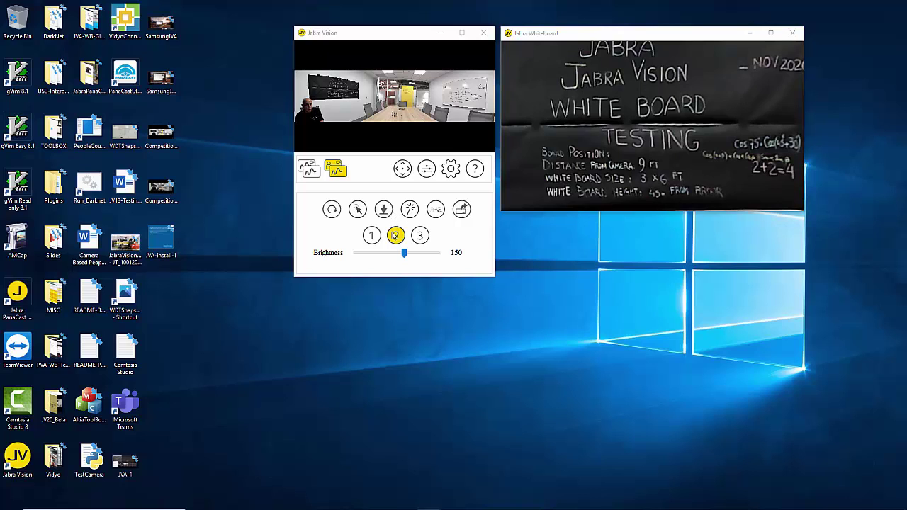
pyautogui.click(395, 235)
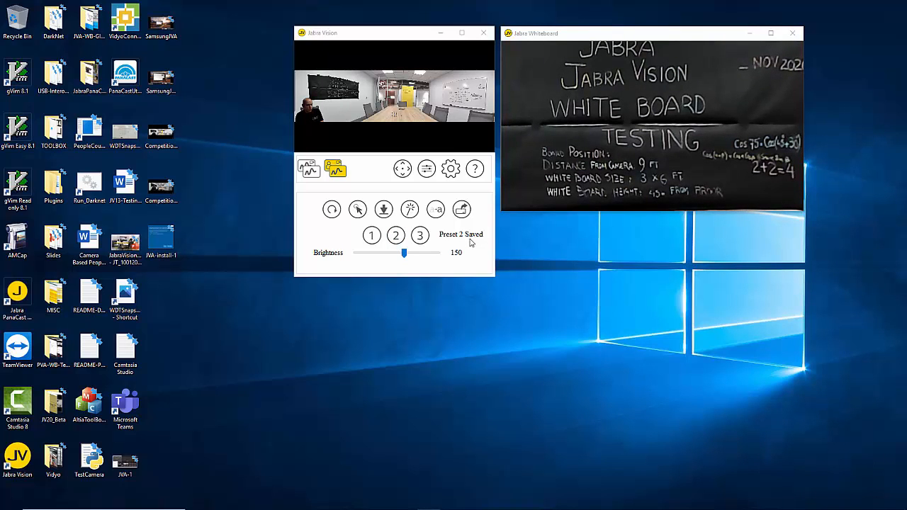
pyautogui.moveTo(431, 249)
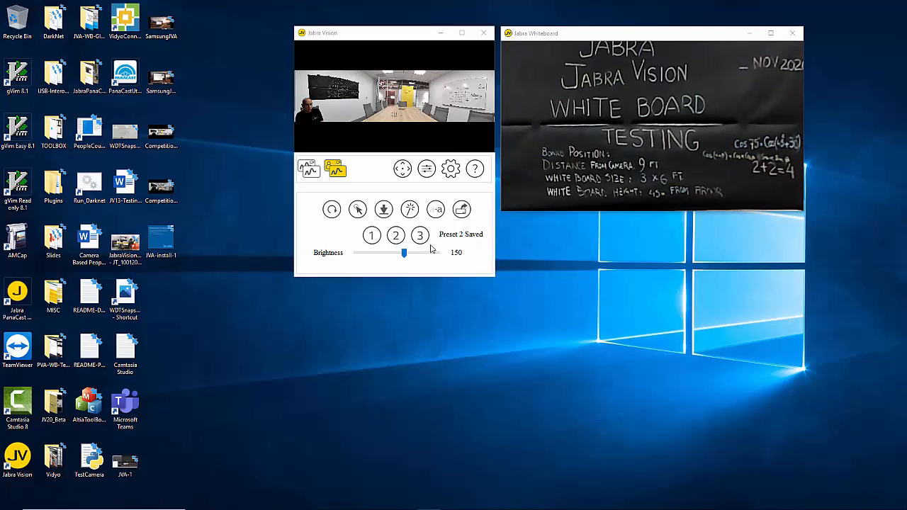
pyautogui.moveTo(420, 236)
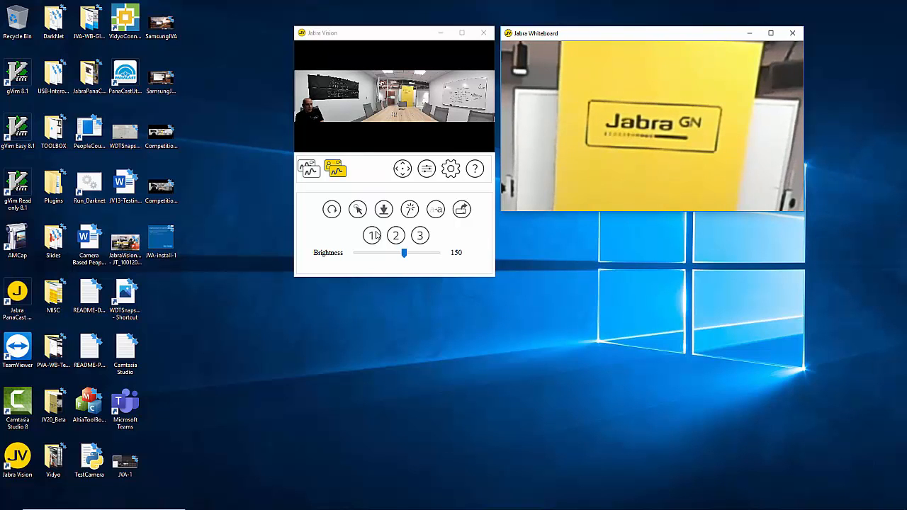
# Recall preset 1, then preset 2, then preset 1 again to verify both saved framings
pyautogui.click(372, 235)
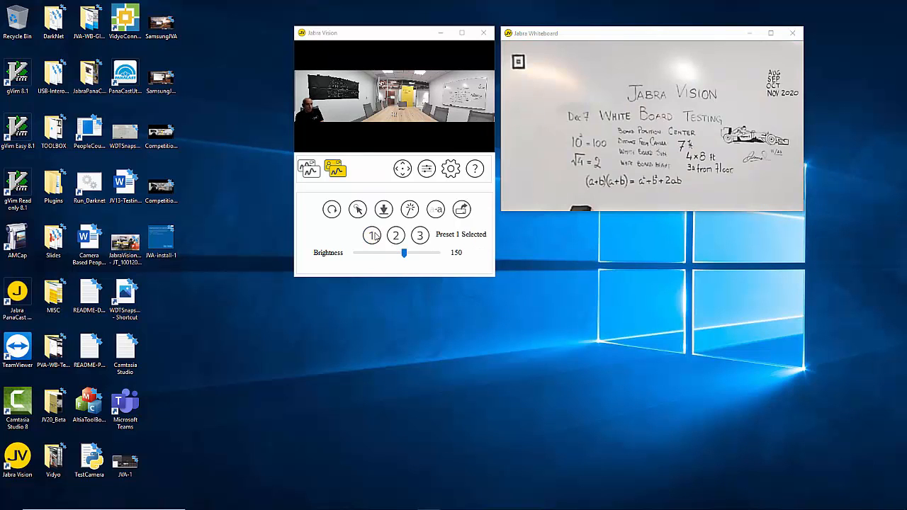
pyautogui.click(396, 235)
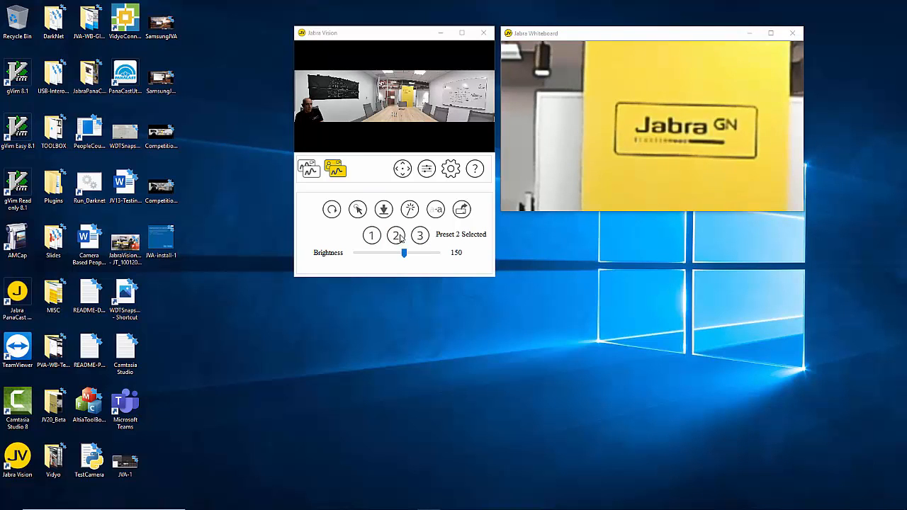
pyautogui.click(371, 235)
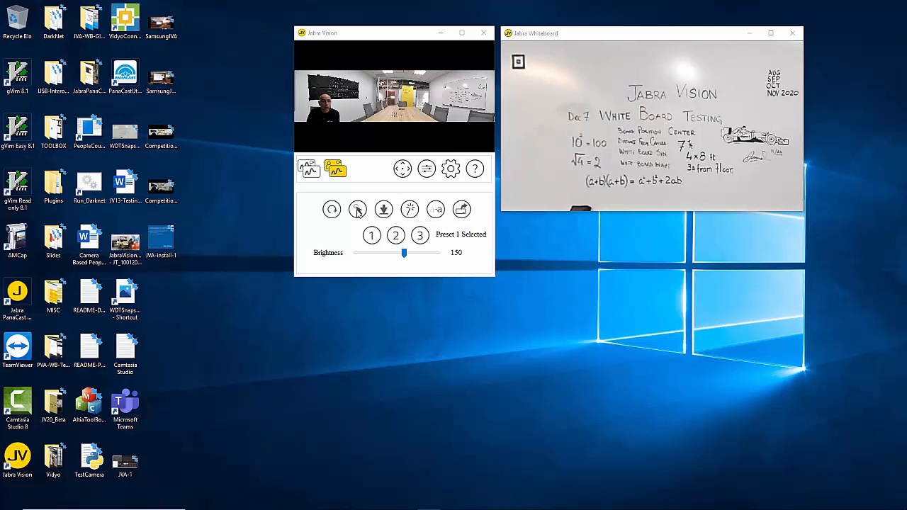
pyautogui.moveTo(383, 209)
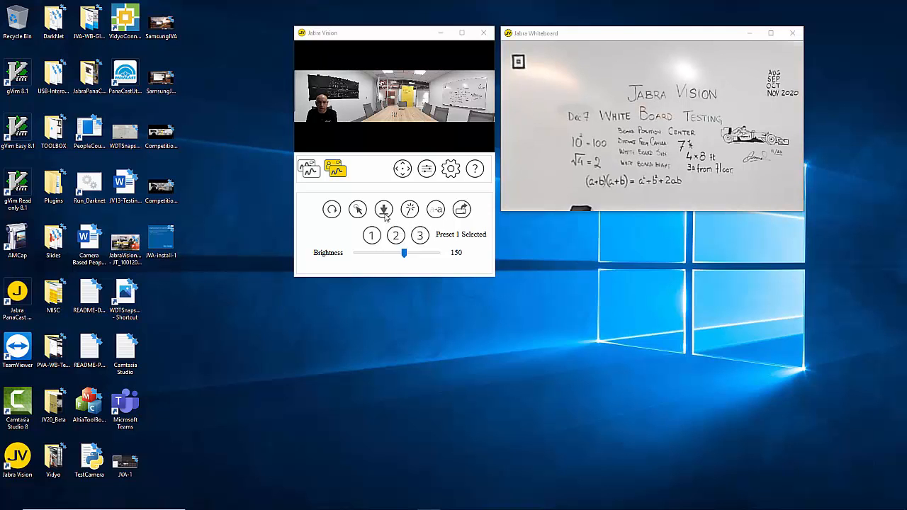
pyautogui.moveTo(487, 55)
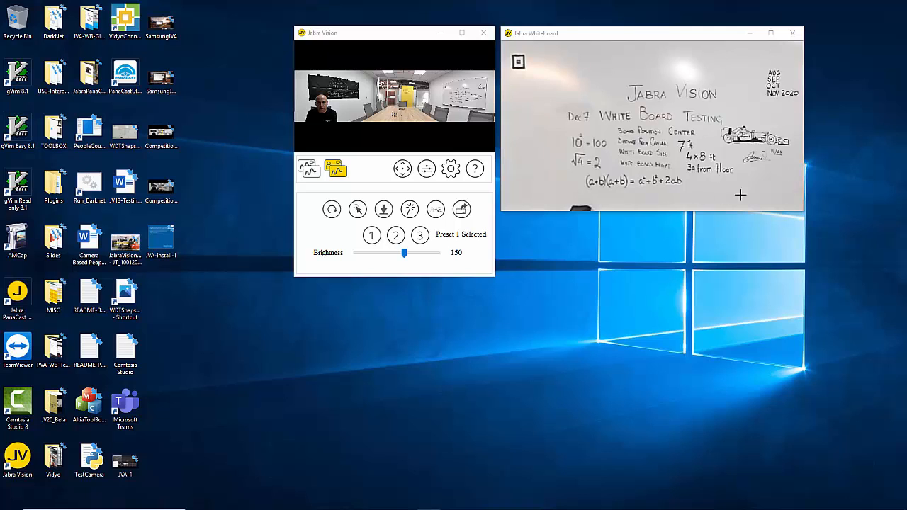
pyautogui.moveTo(609, 191)
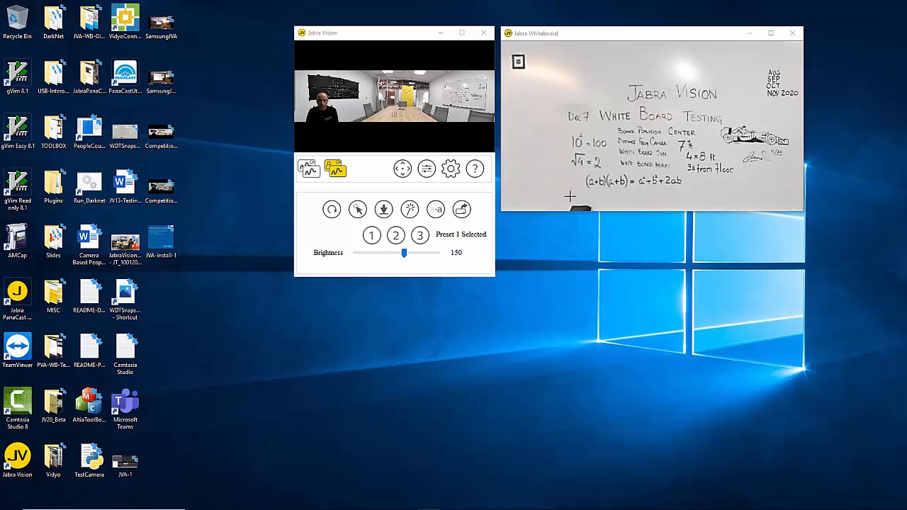
pyautogui.moveTo(556, 198)
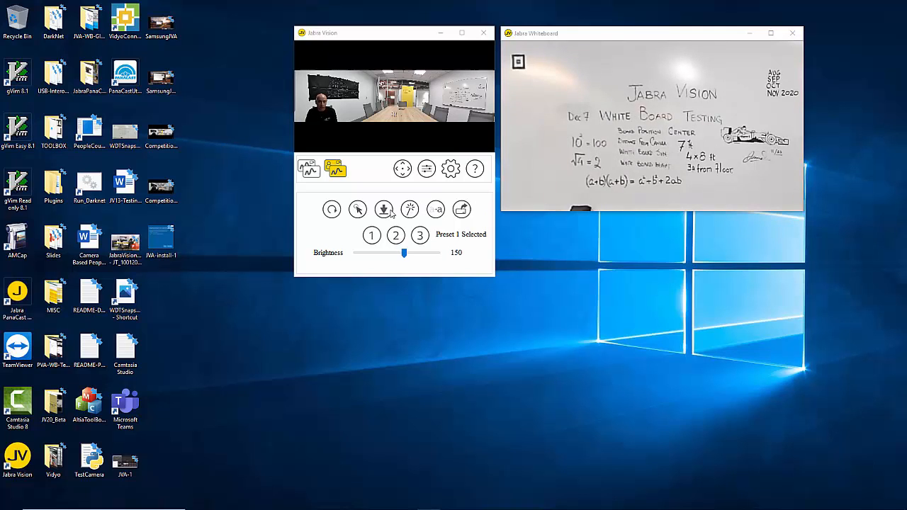
pyautogui.moveTo(382, 210)
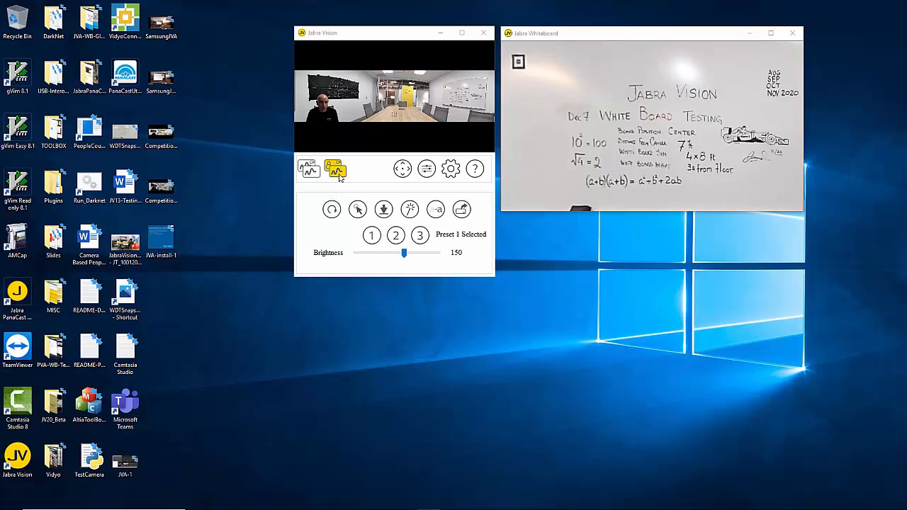
pyautogui.moveTo(334, 170)
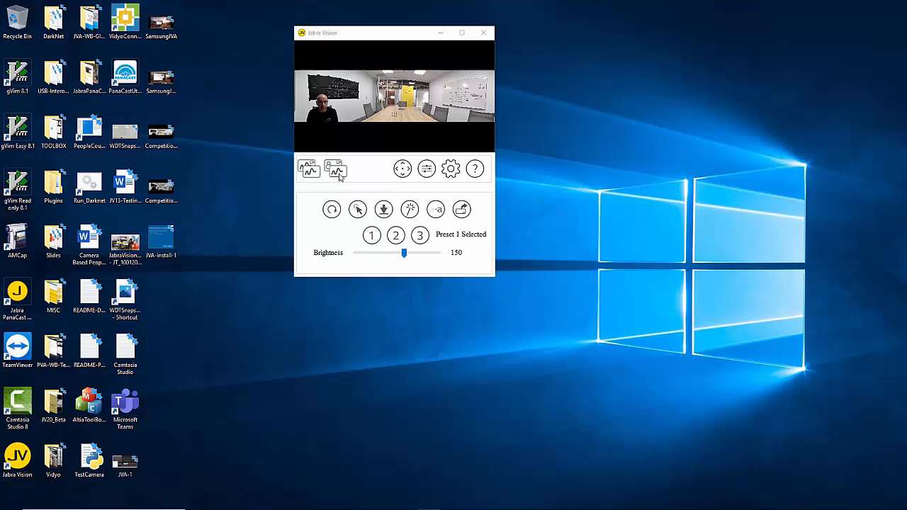
# Leave whiteboard mode so the Jabra Whiteboard window closes and only the room view remains
pyautogui.click(334, 169)
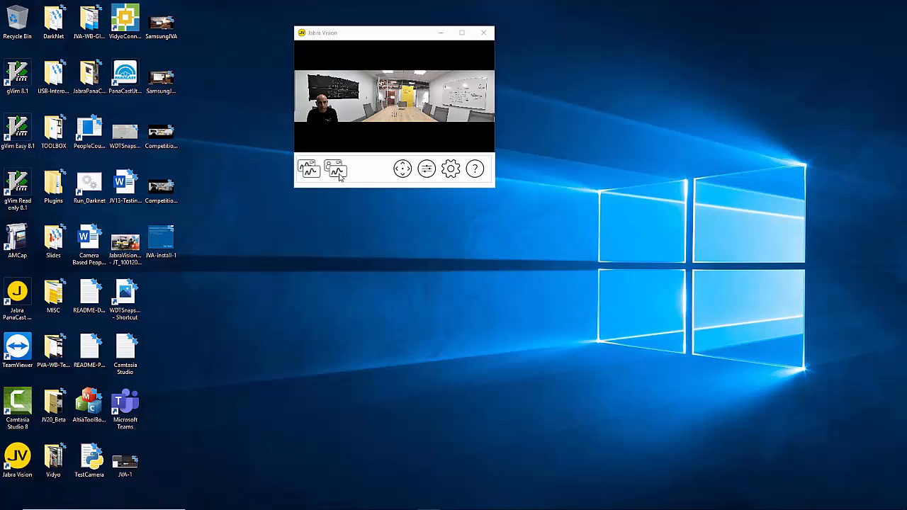